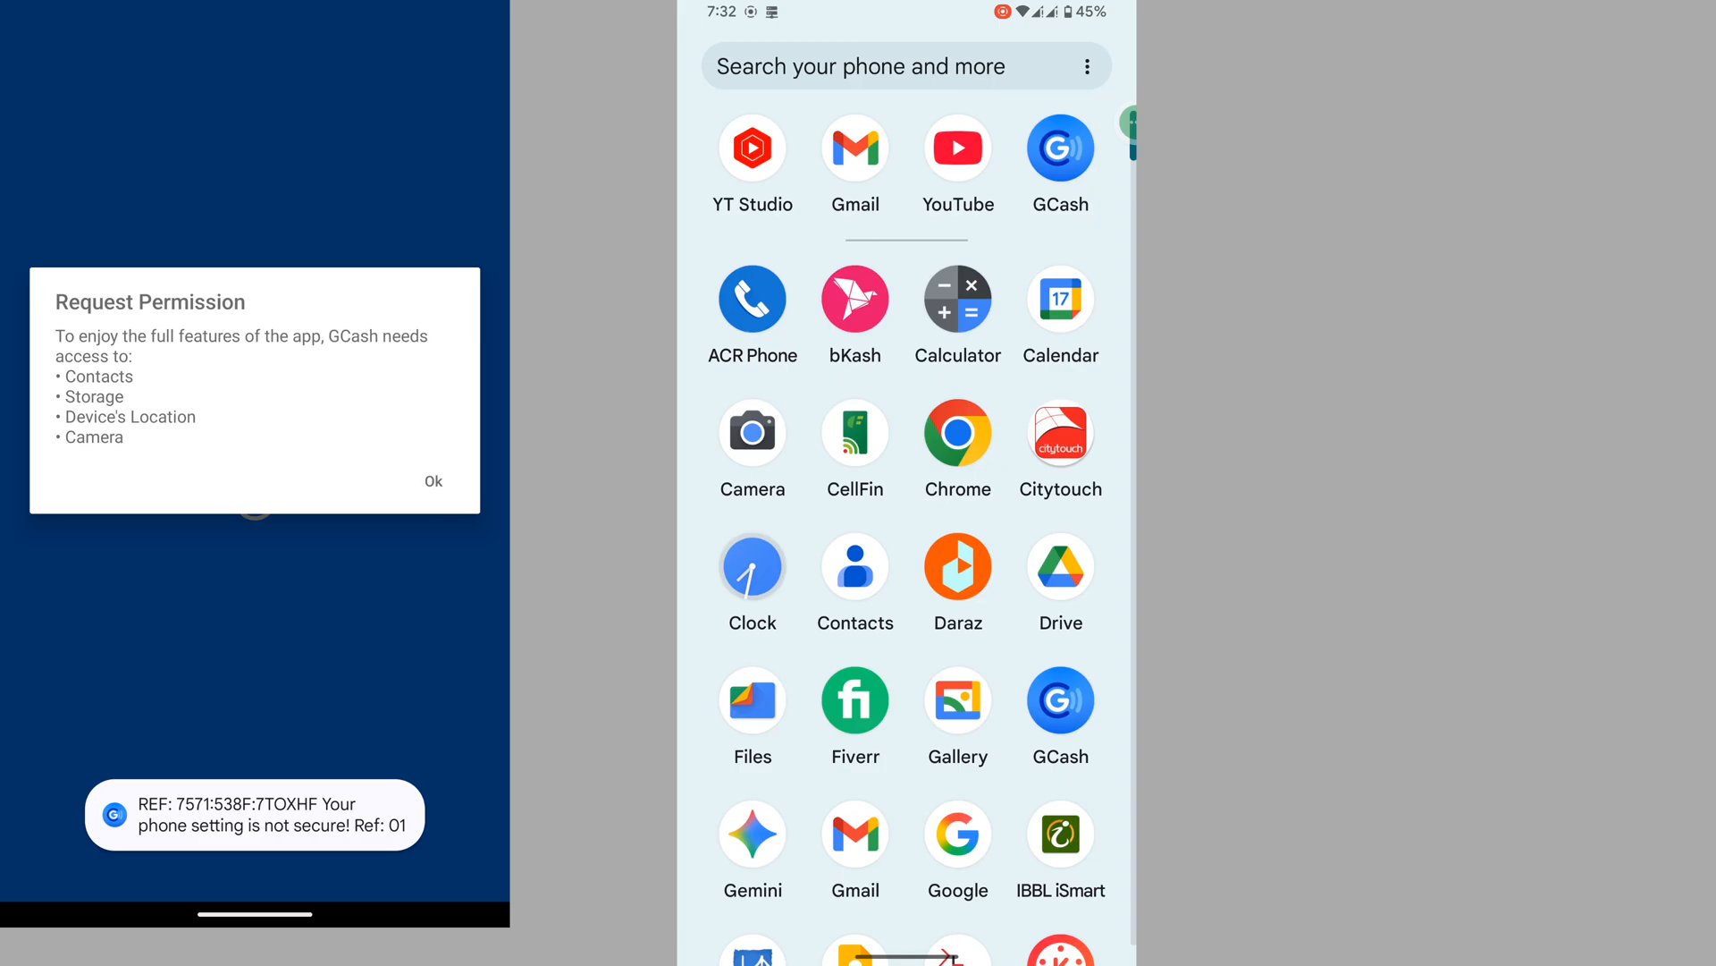
# - Launch GCash, see the 'phone setting is not secure' error, and return to the home screen
pyautogui.click(1059, 715)
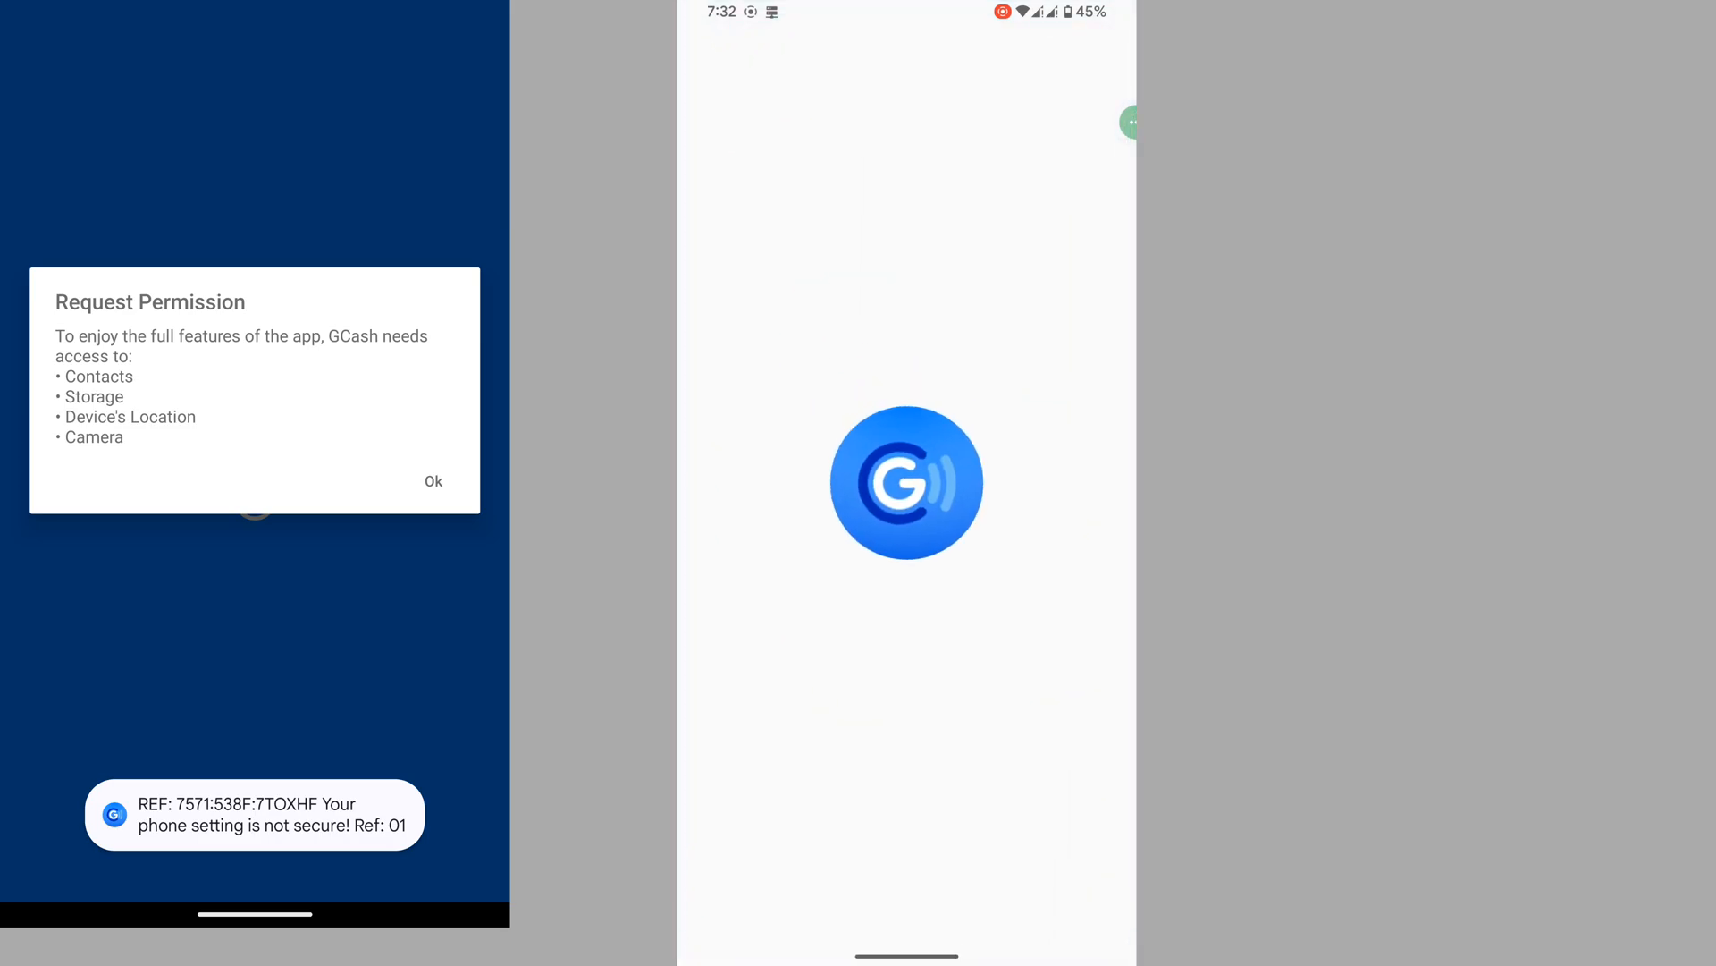
pyautogui.click(434, 481)
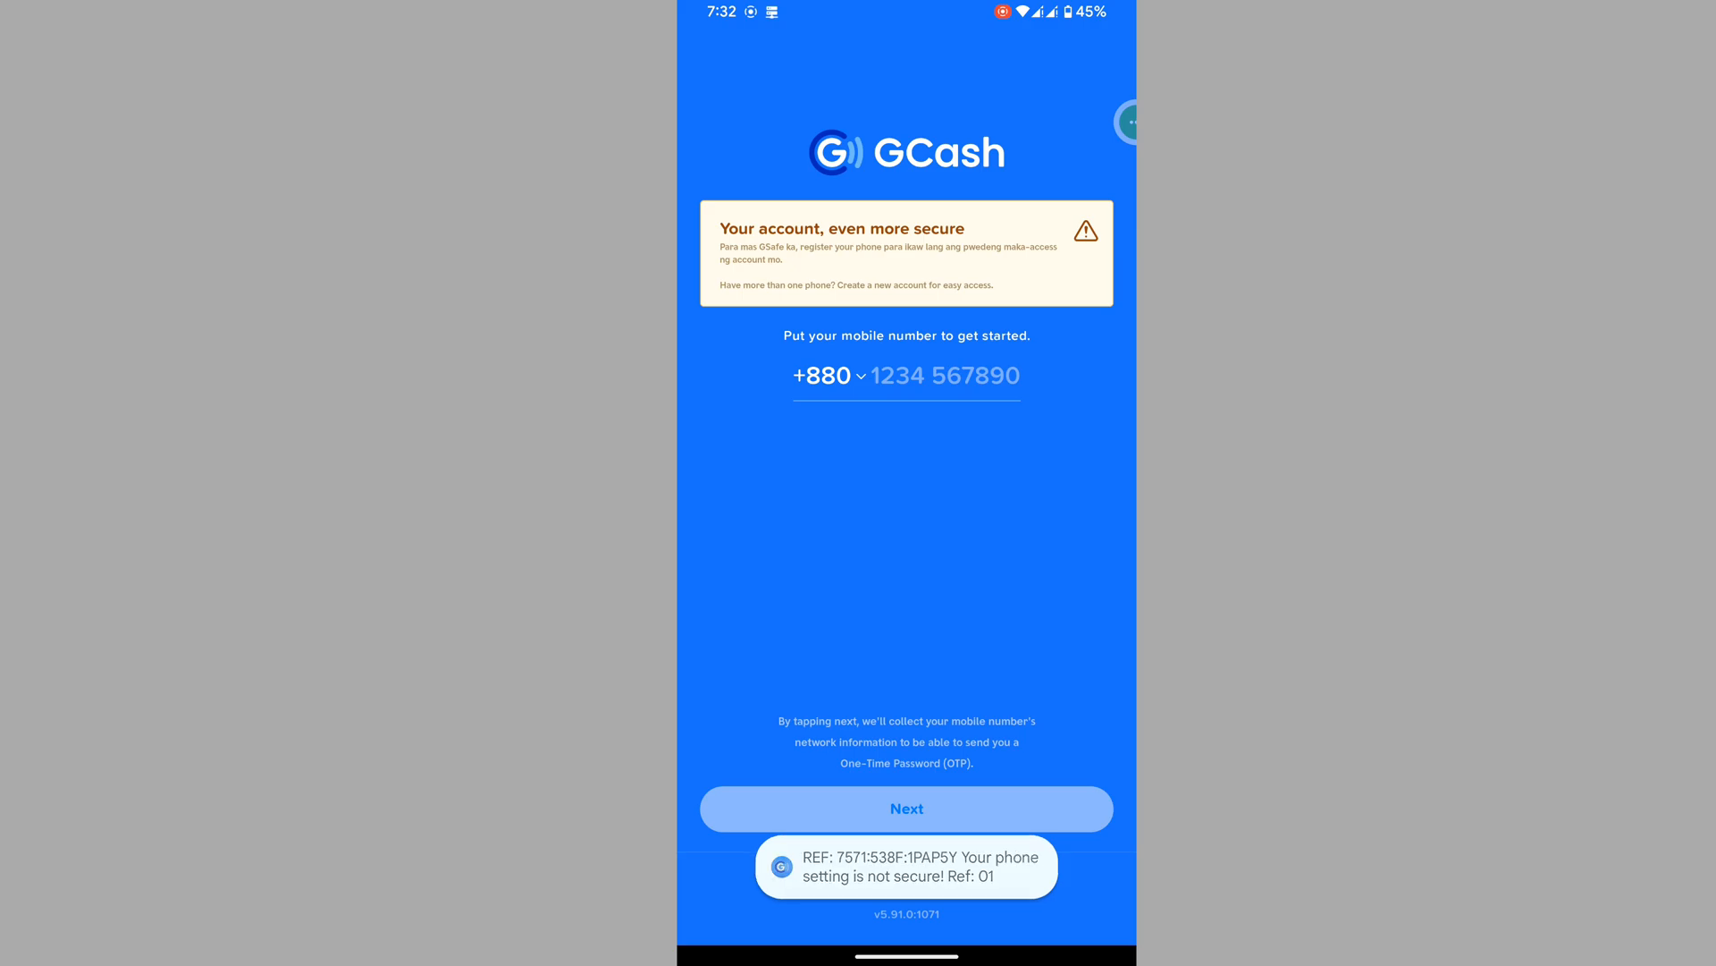
pyautogui.press('home')
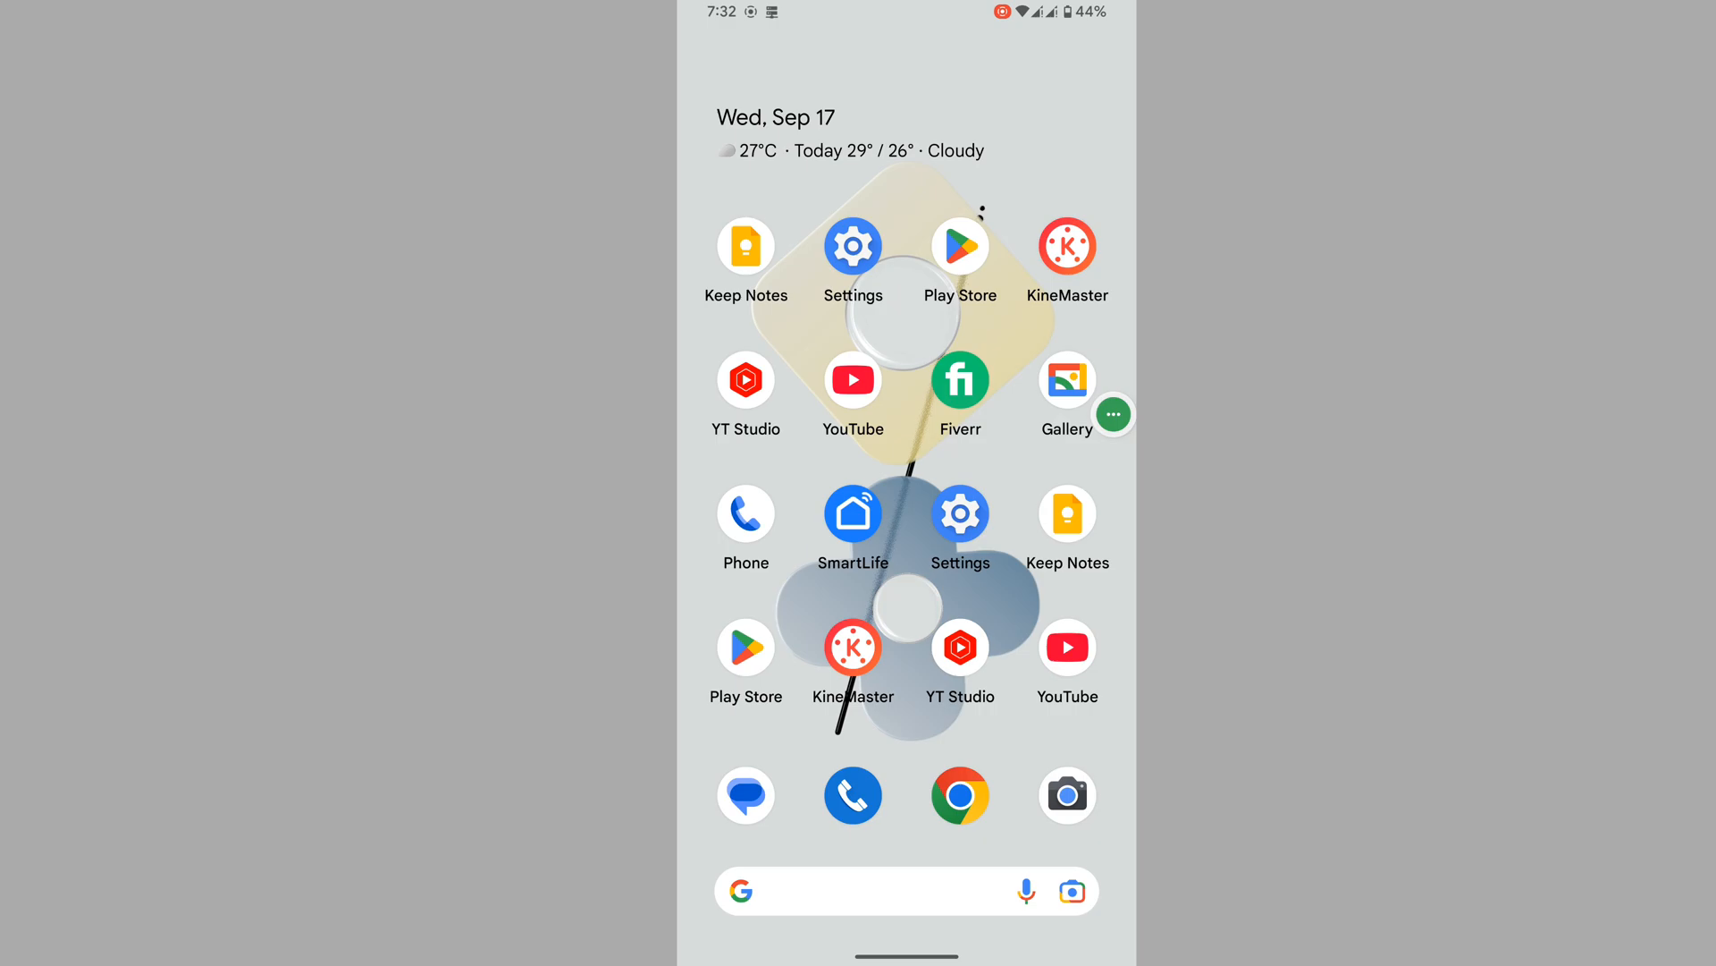
# - In Settings, search 'bui' to reach About phone and scroll through its details
pyautogui.click(853, 244)
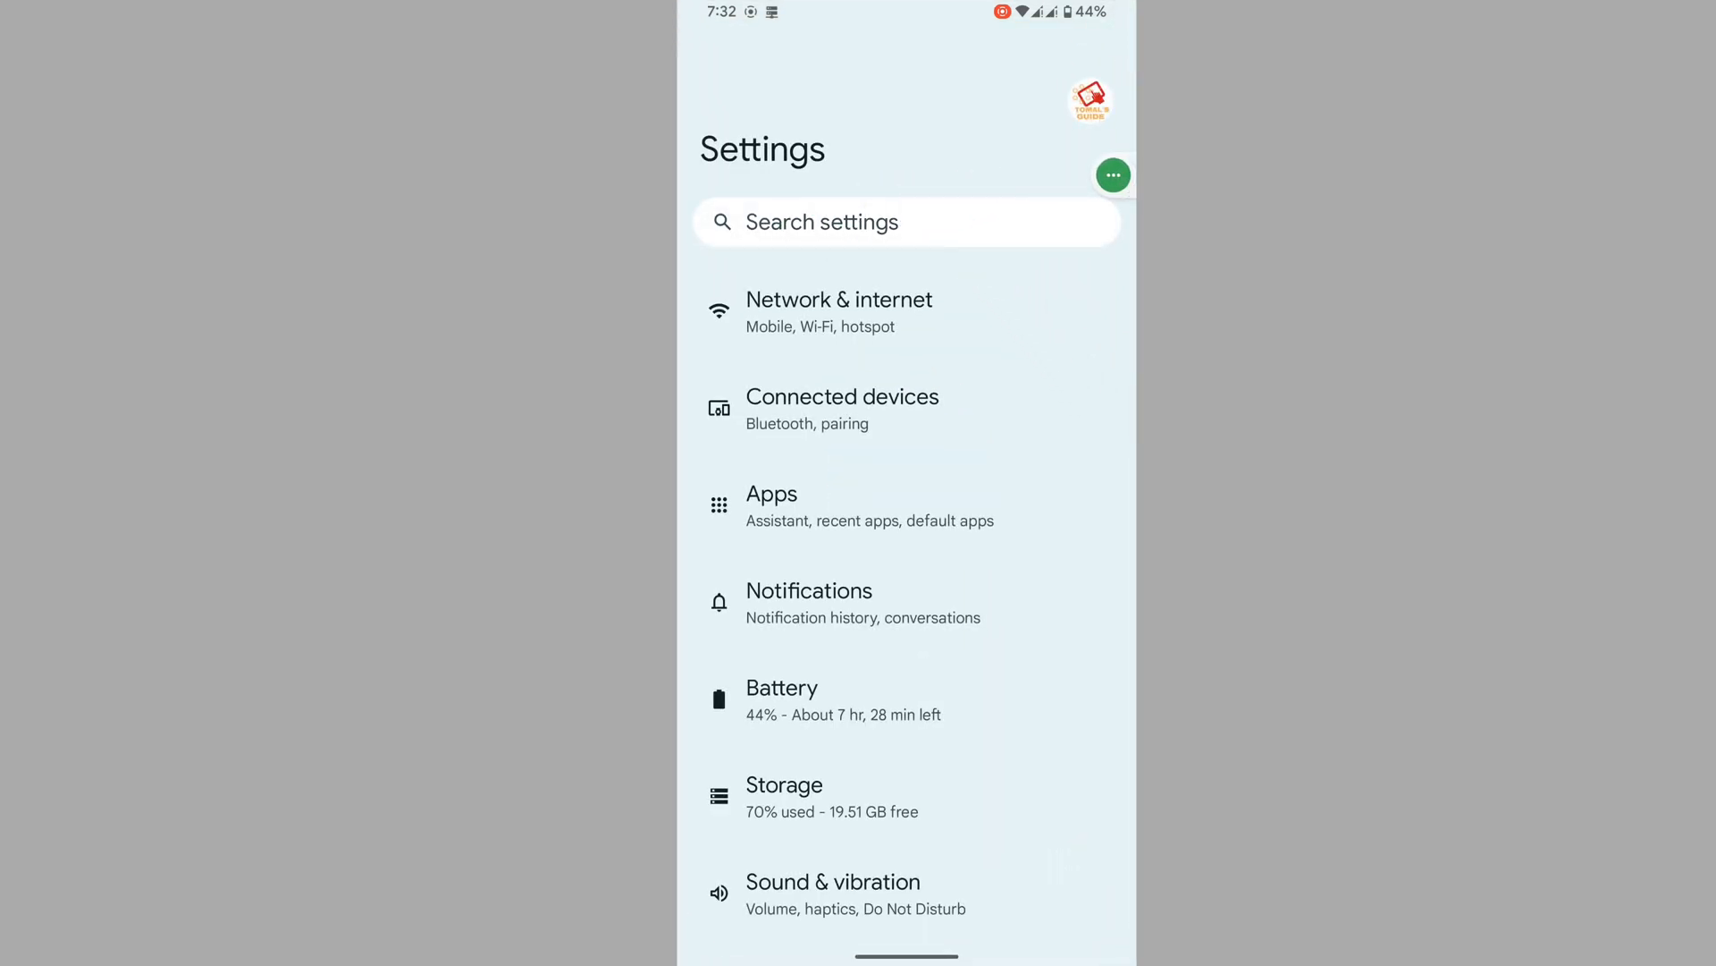
pyautogui.click(906, 221)
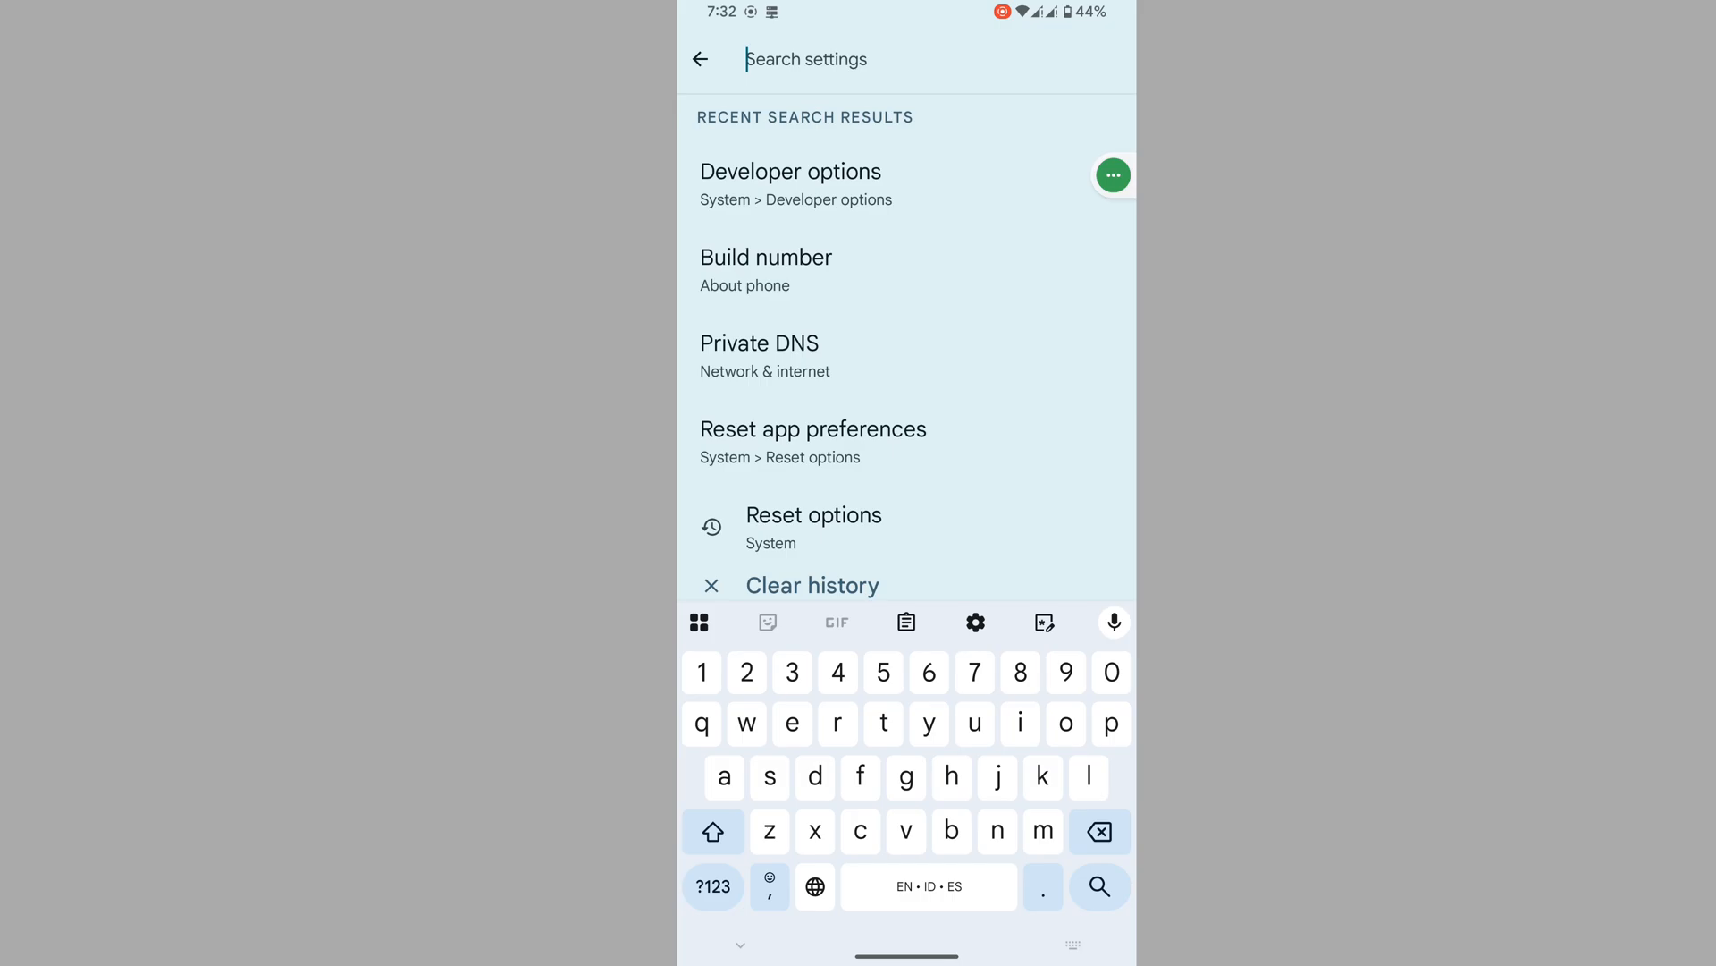
pyautogui.write('bui')
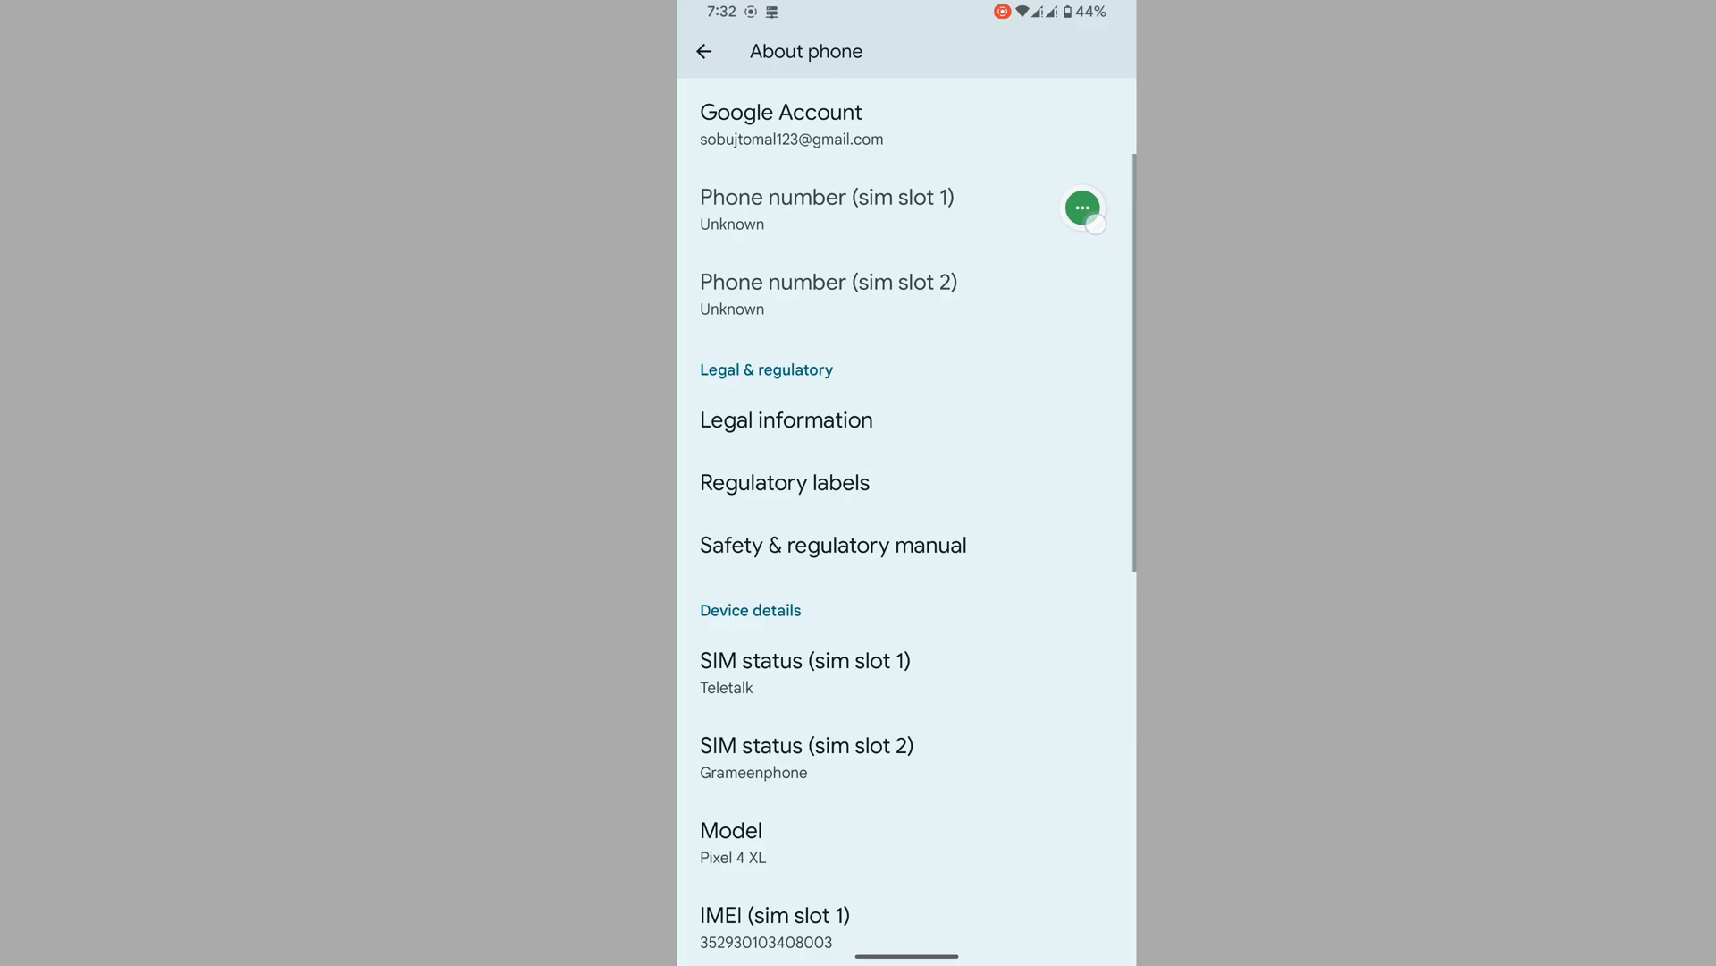
pyautogui.scroll(-3)
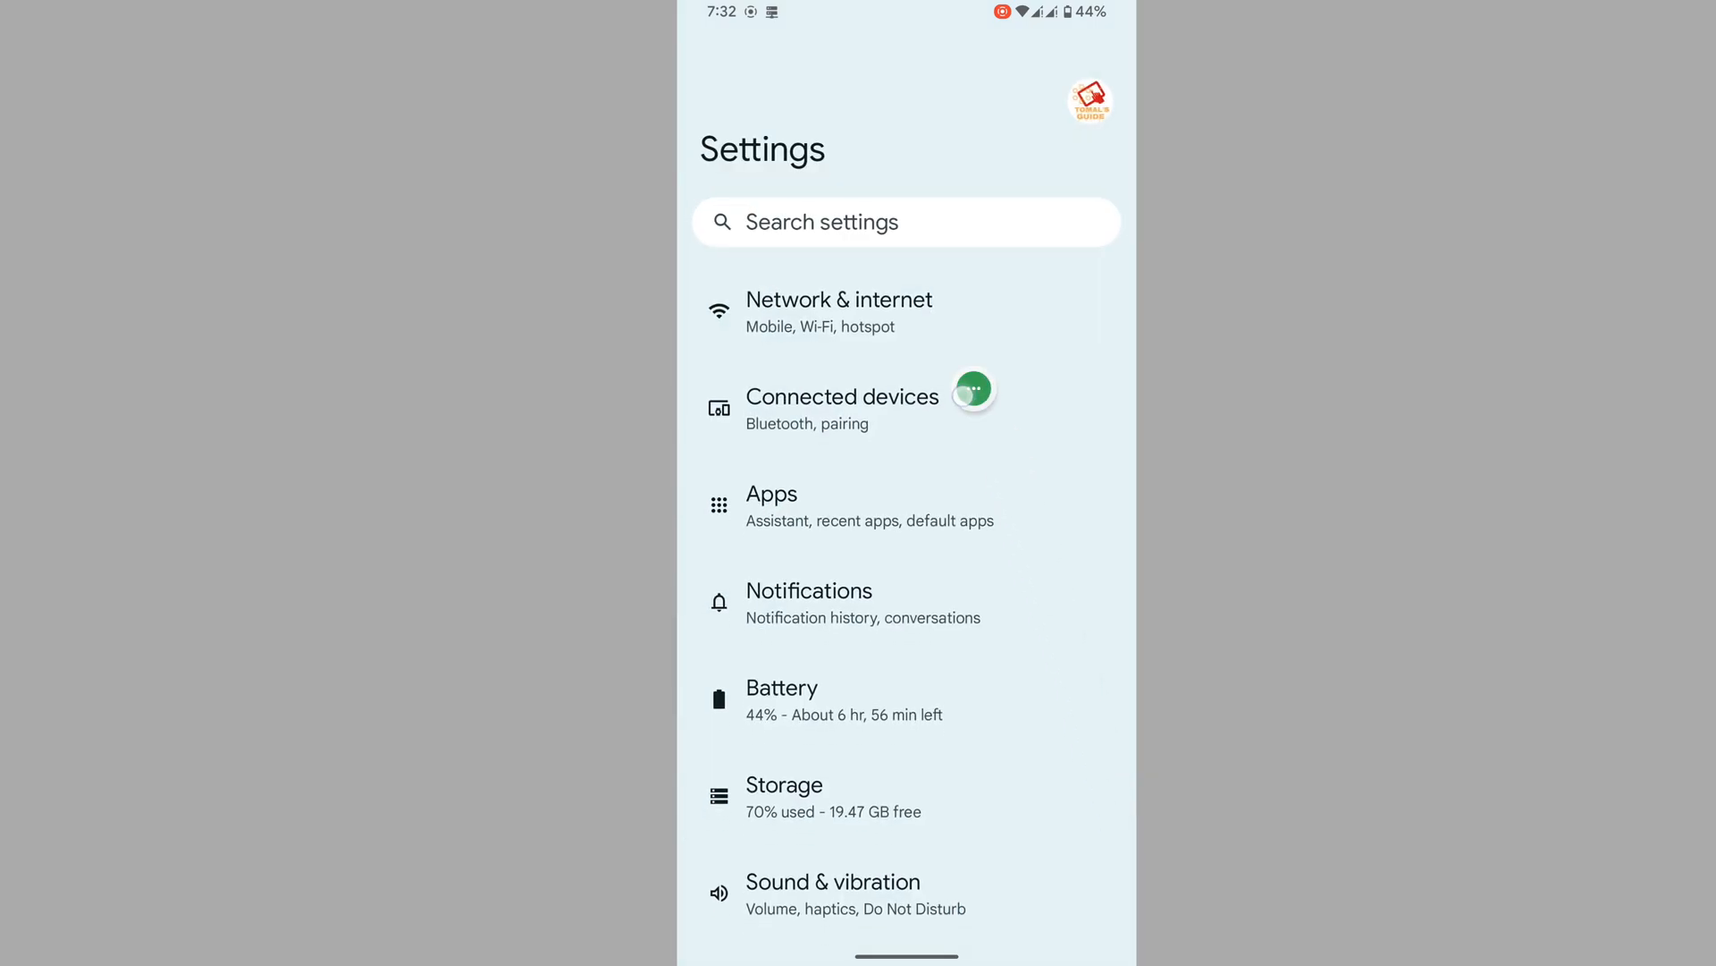
# - Search 'dev' in Settings and land on the Developer options page
pyautogui.click(904, 221)
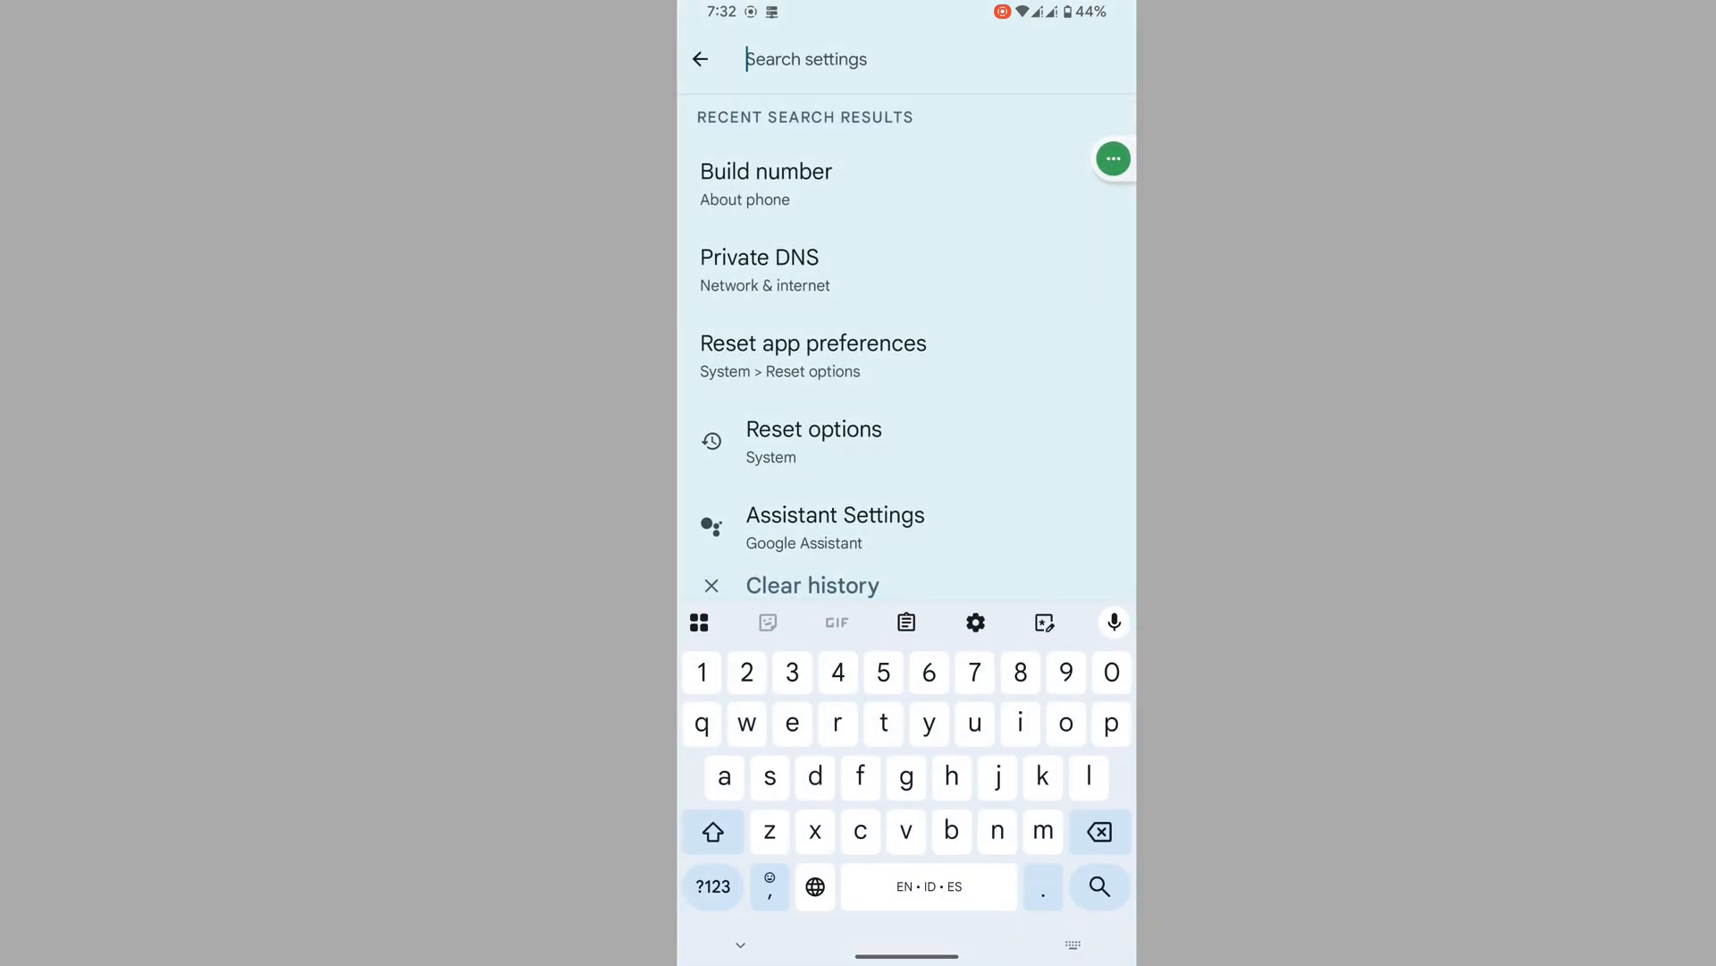
pyautogui.write('developer op')
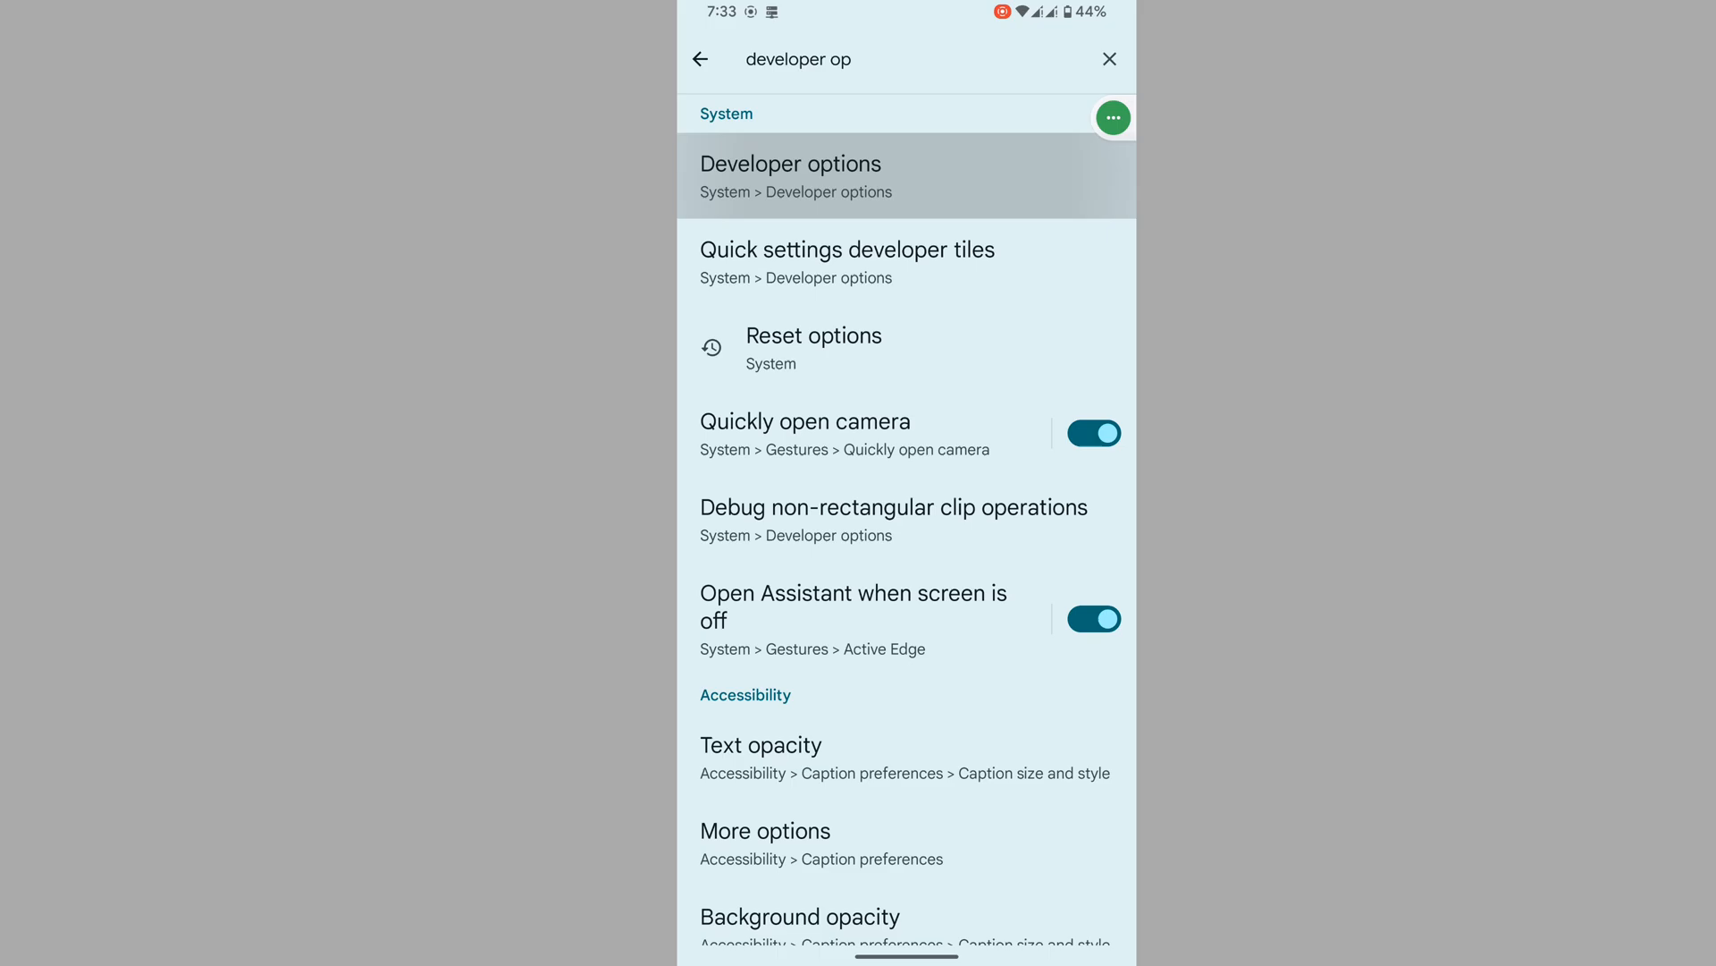
pyautogui.click(790, 177)
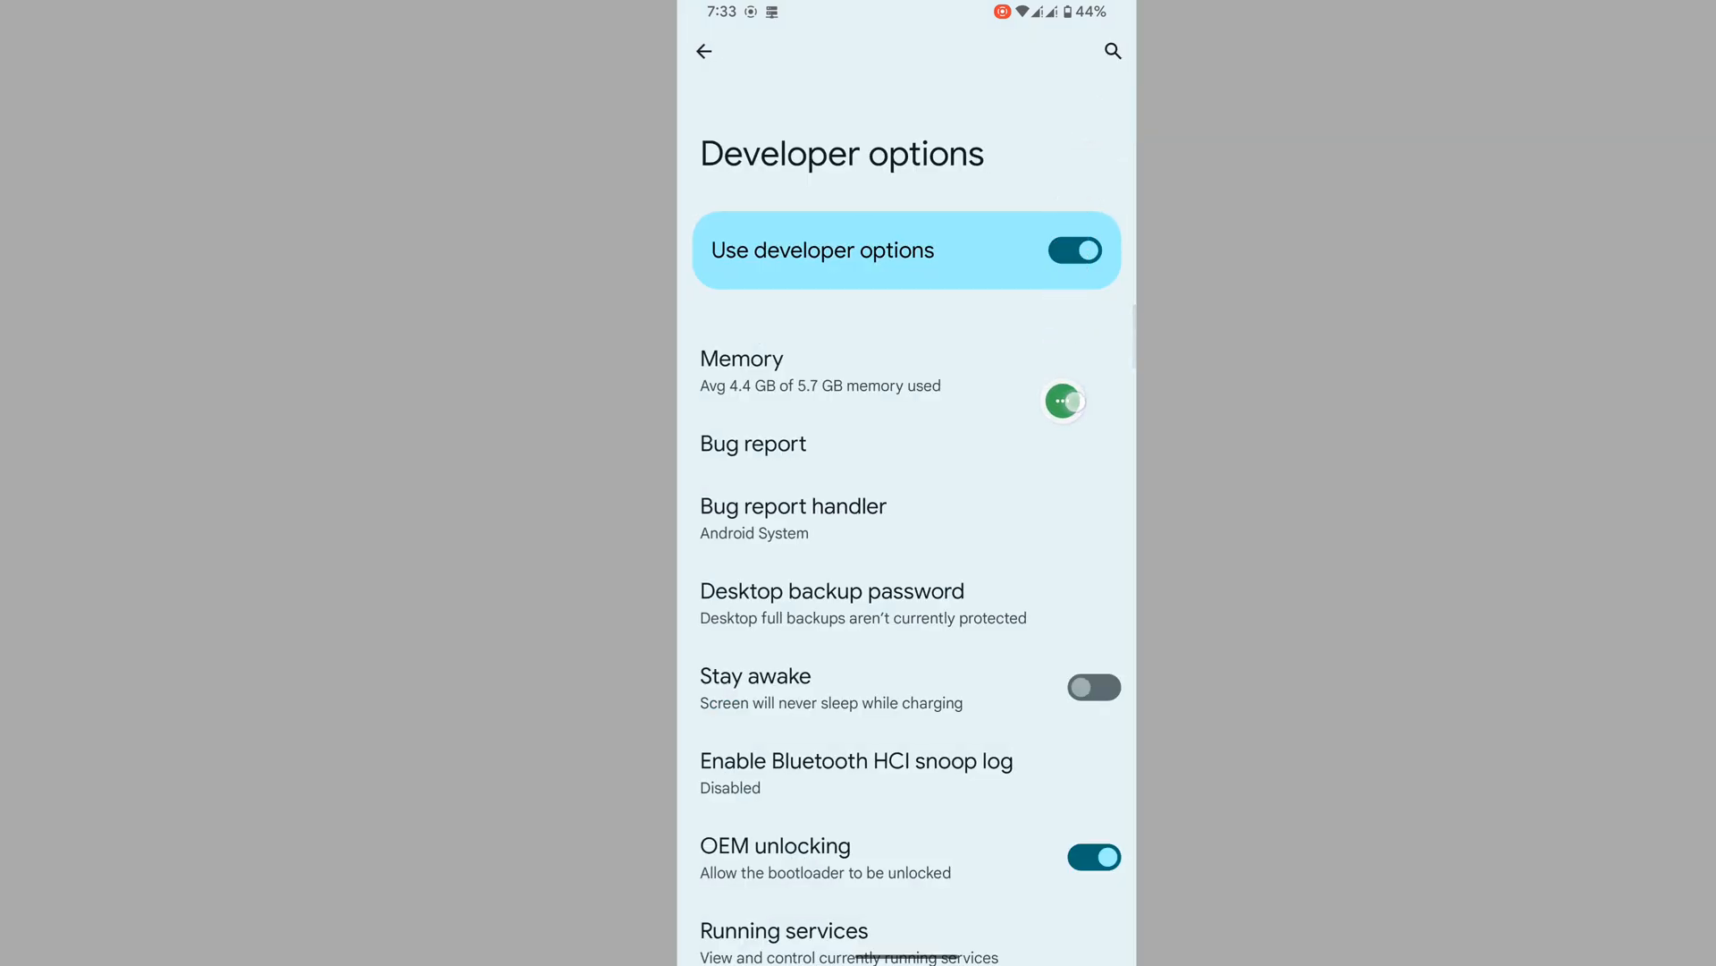
# - Switch off OEM unlocking, confirm it, then turn off developer options entirely
pyautogui.scroll(-3)
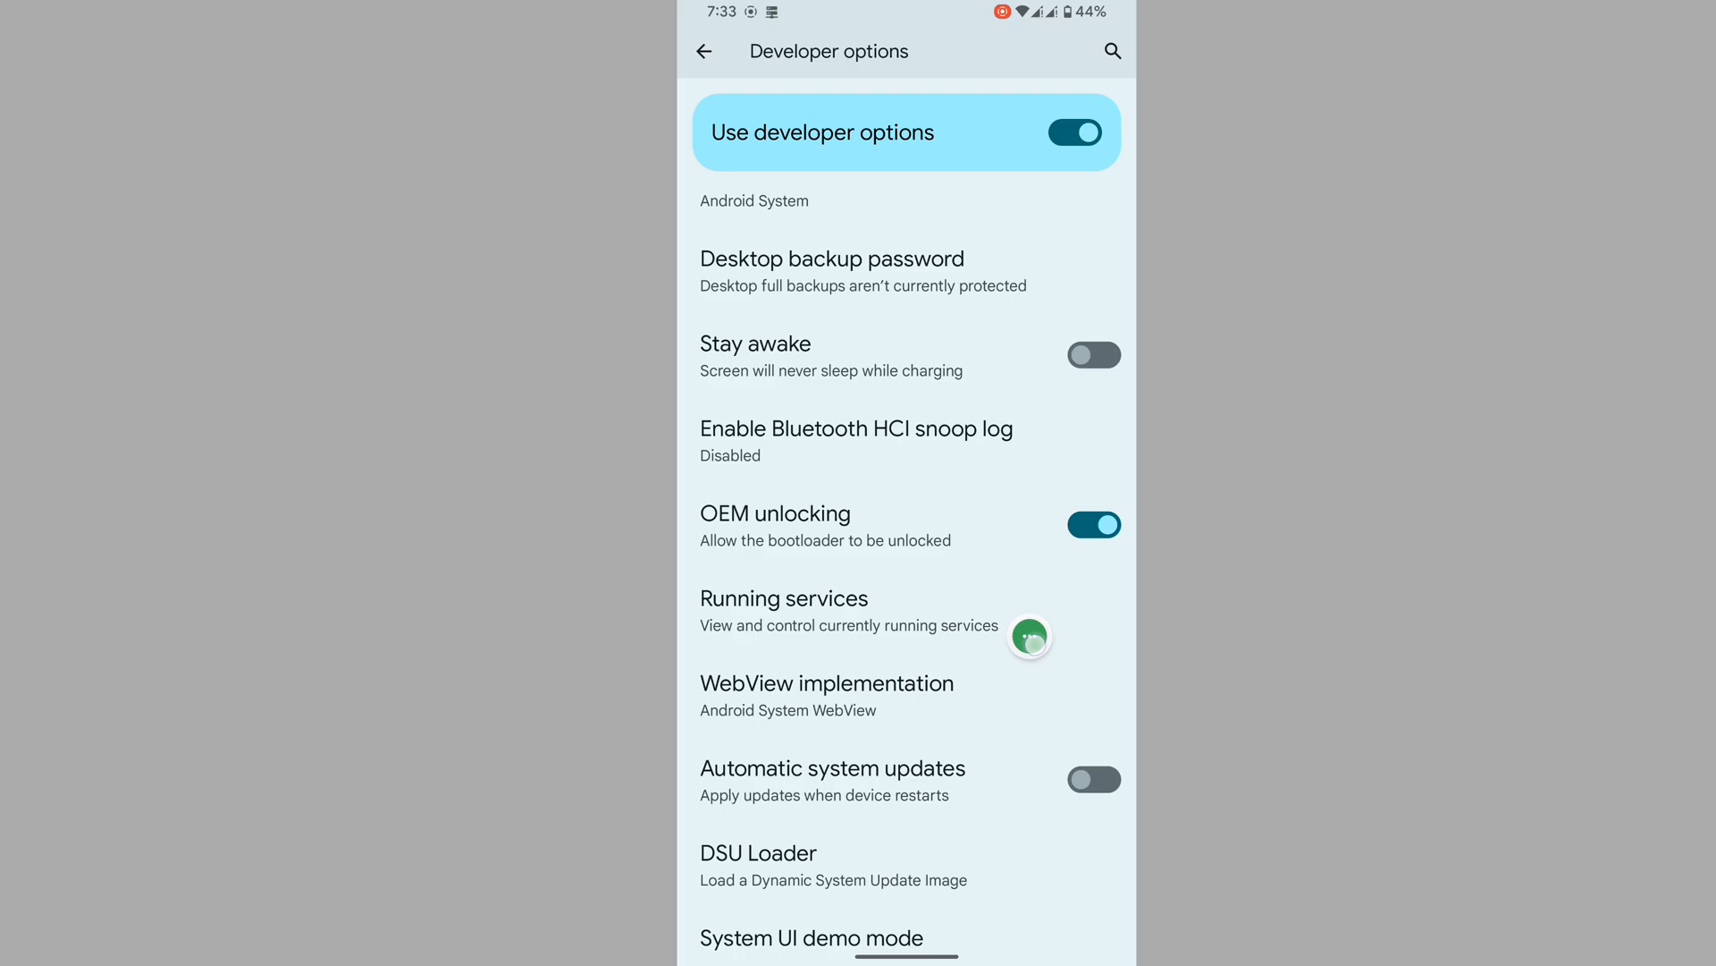
pyautogui.click(1091, 524)
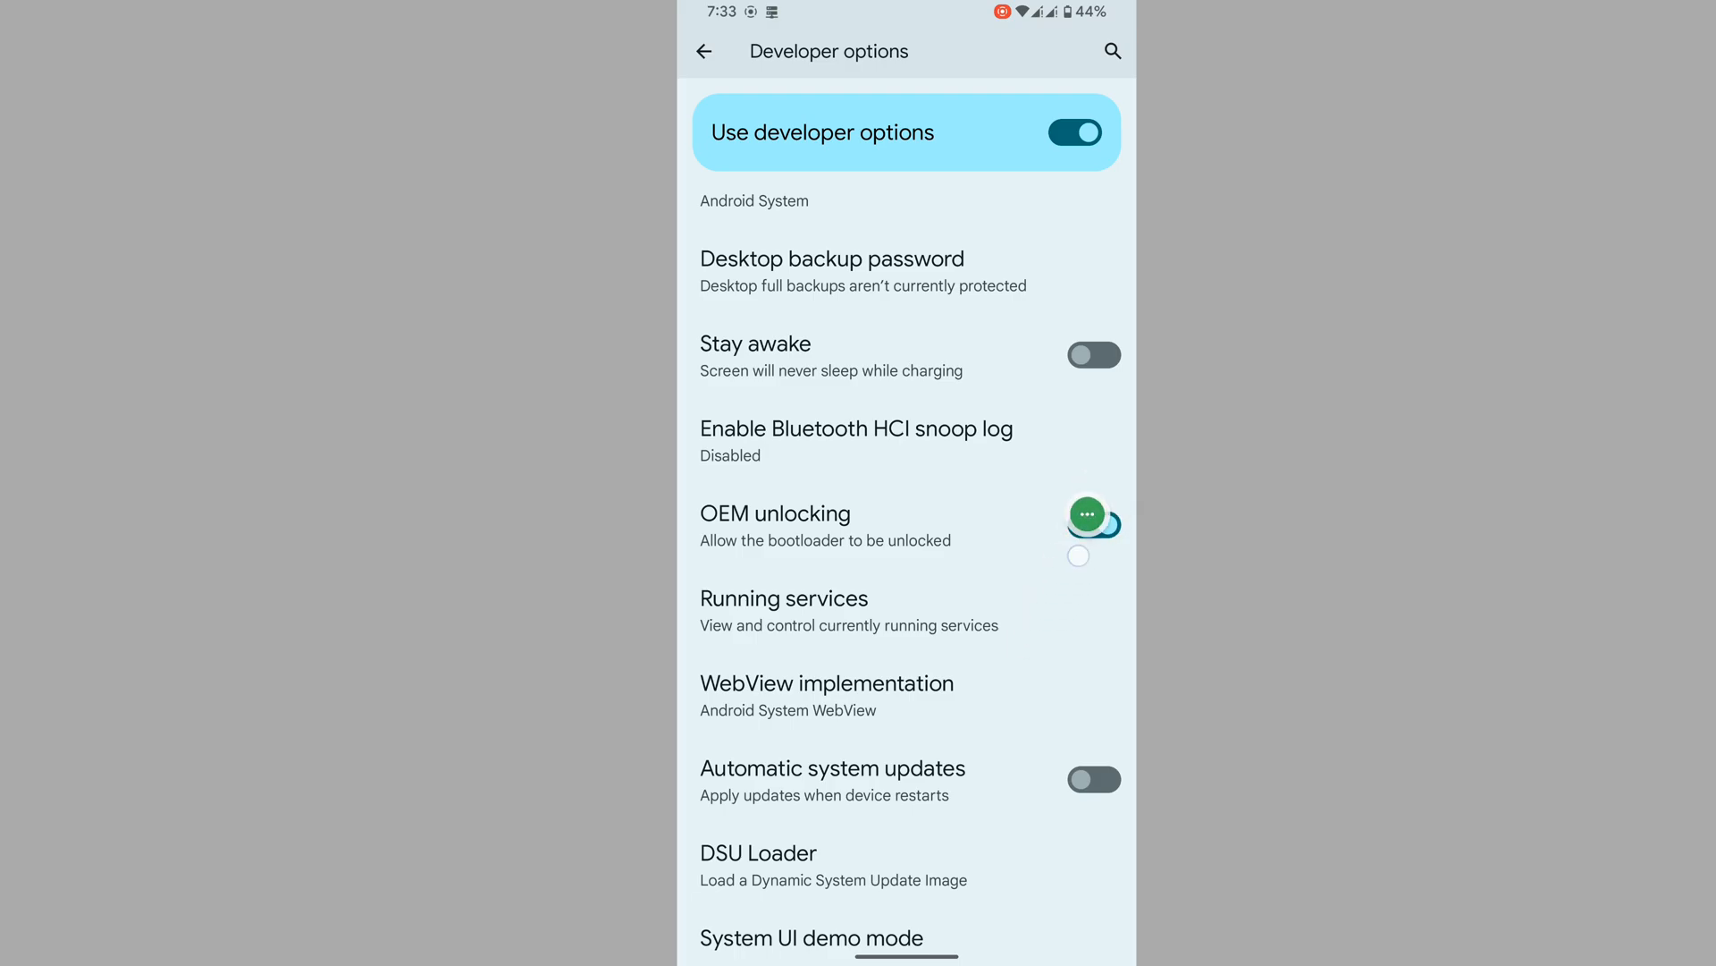
pyautogui.click(1092, 523)
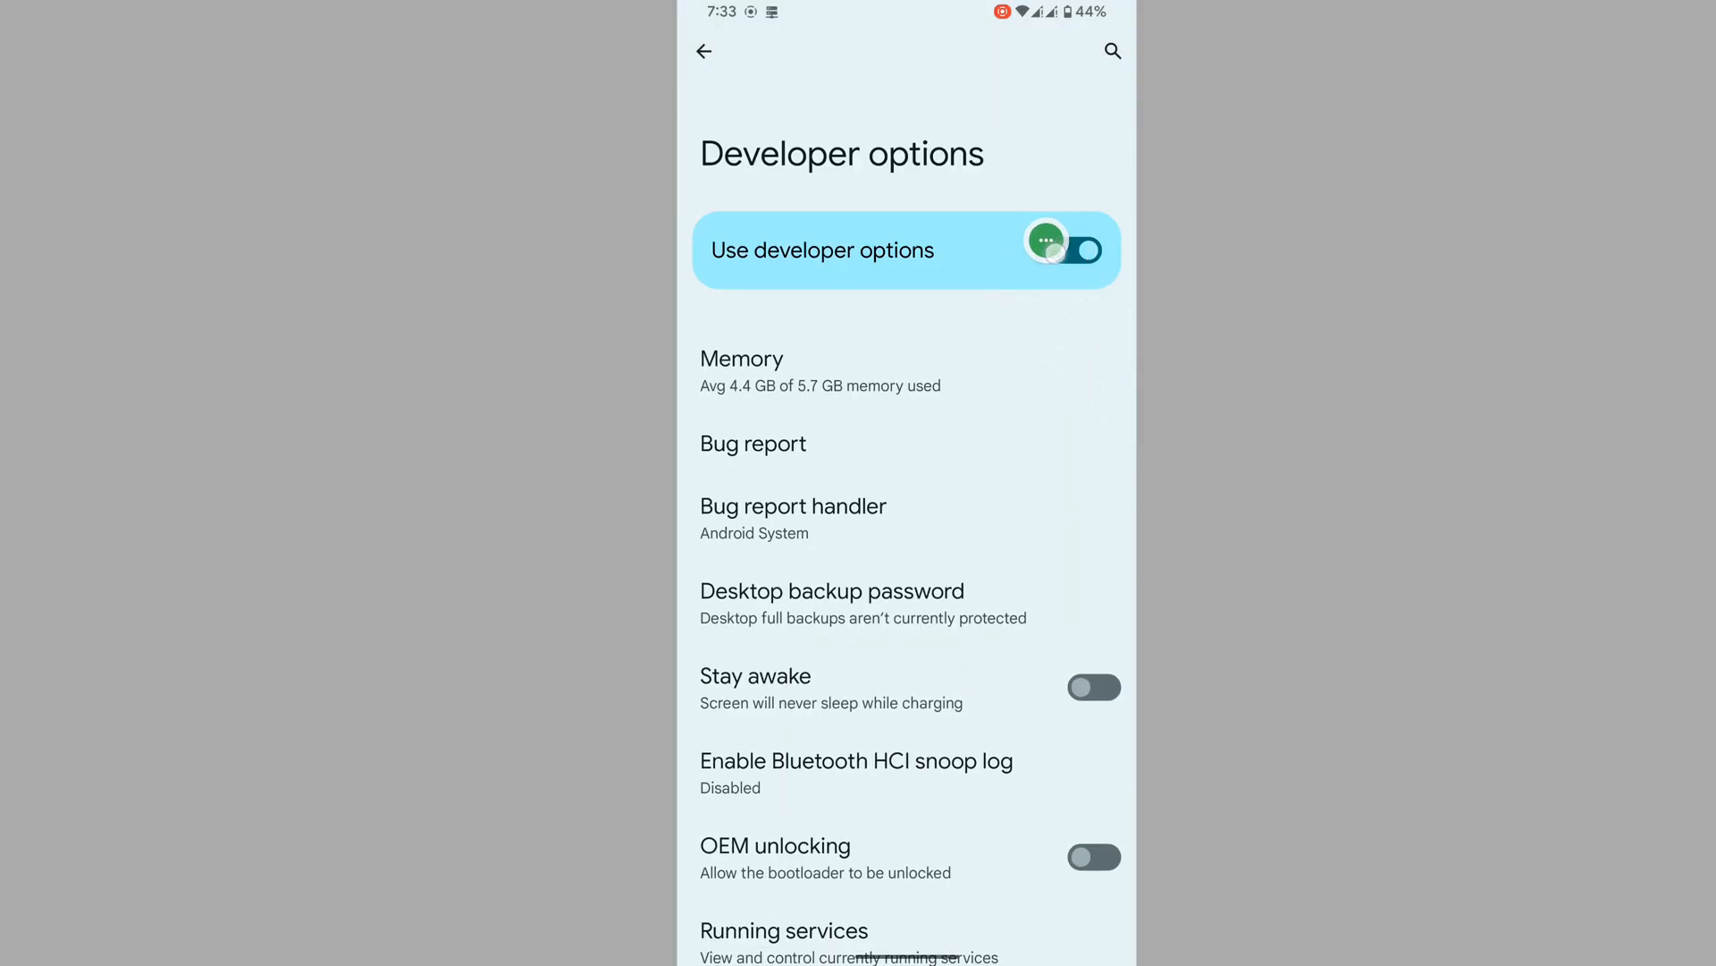
pyautogui.click(1074, 249)
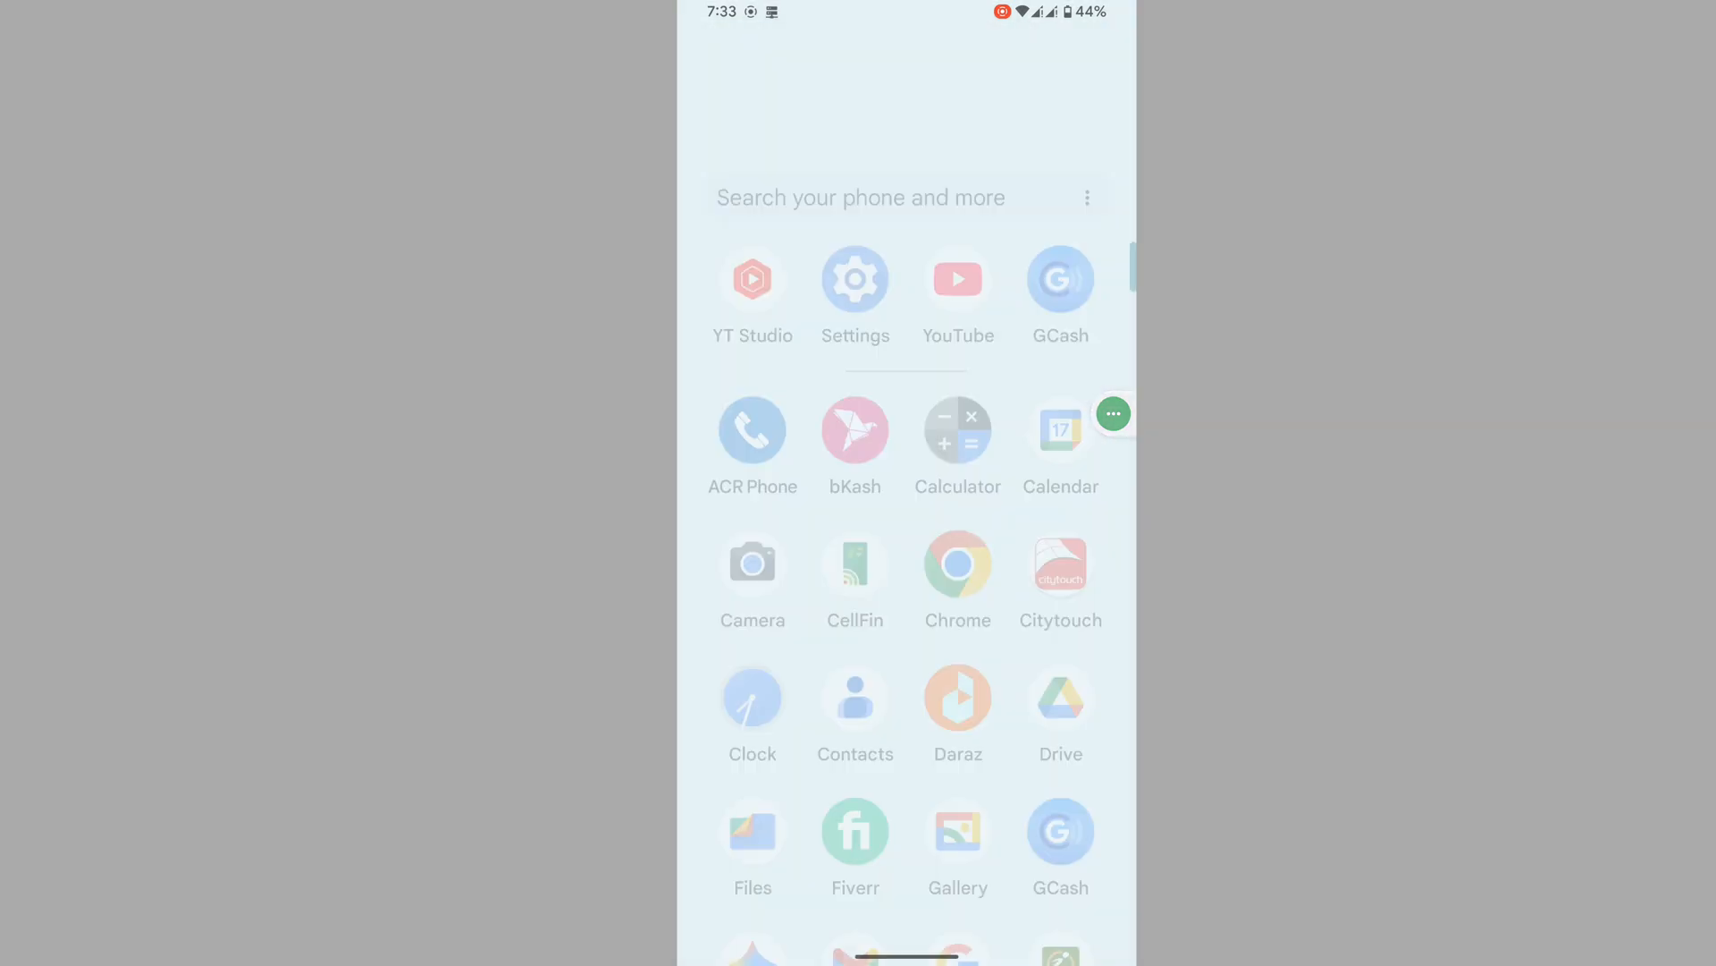
# - Launch GCash again to check it loads without the error
pyautogui.click(1059, 278)
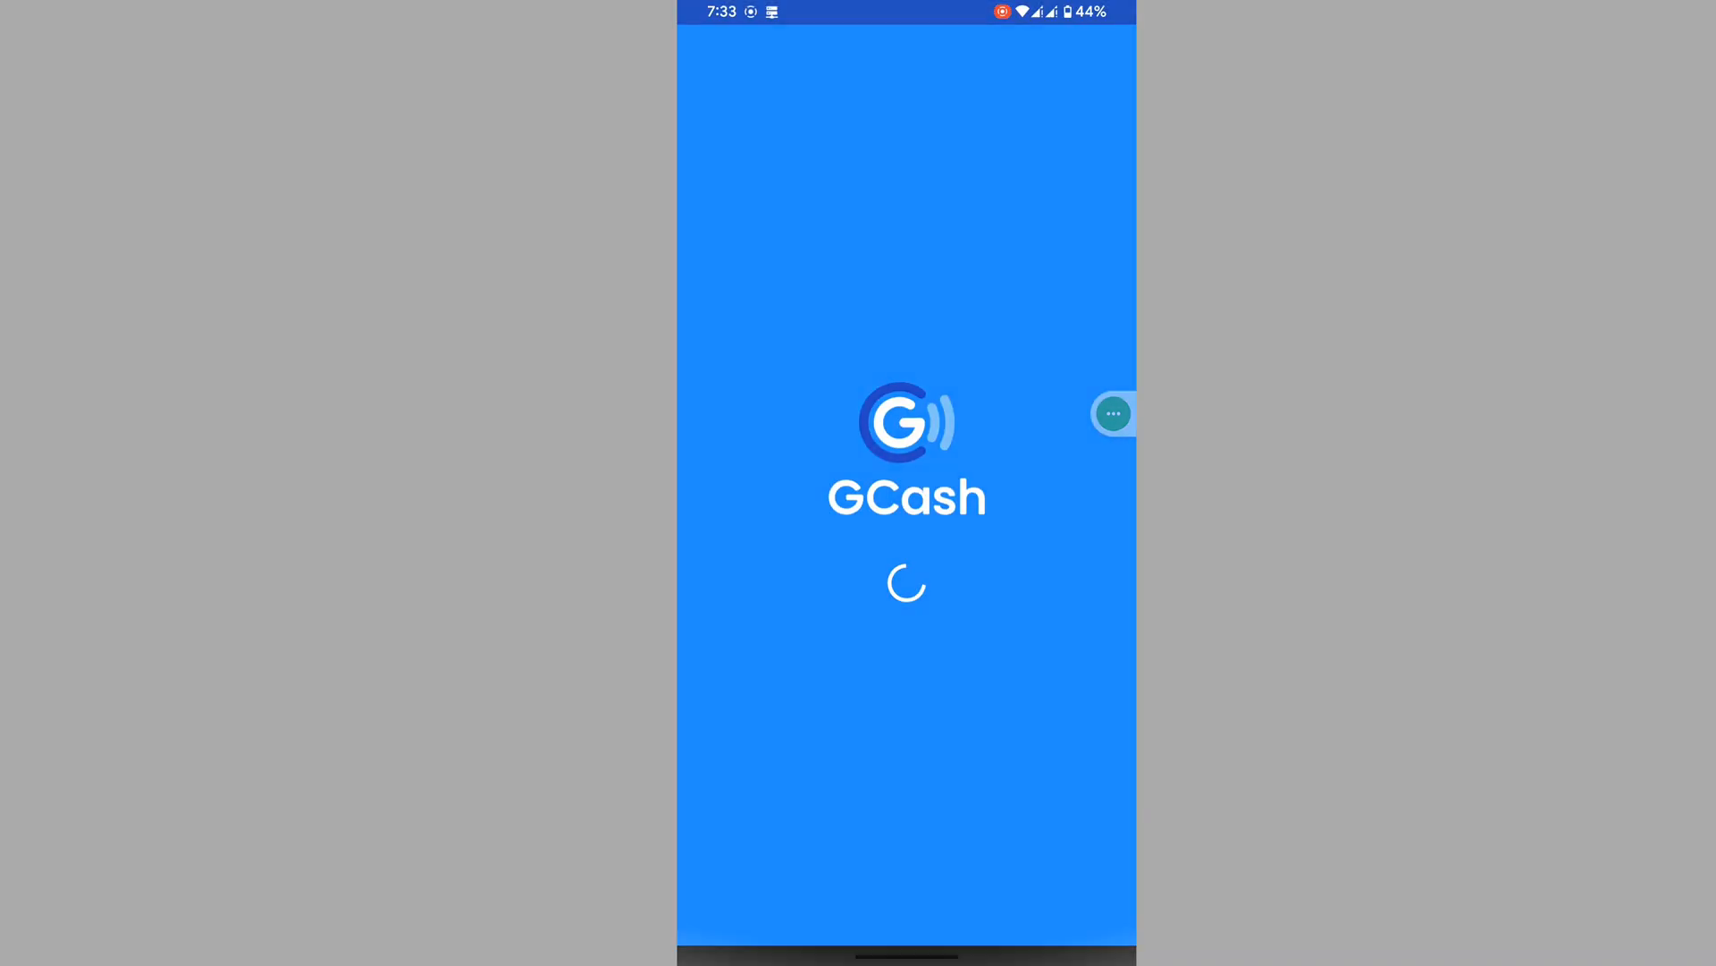